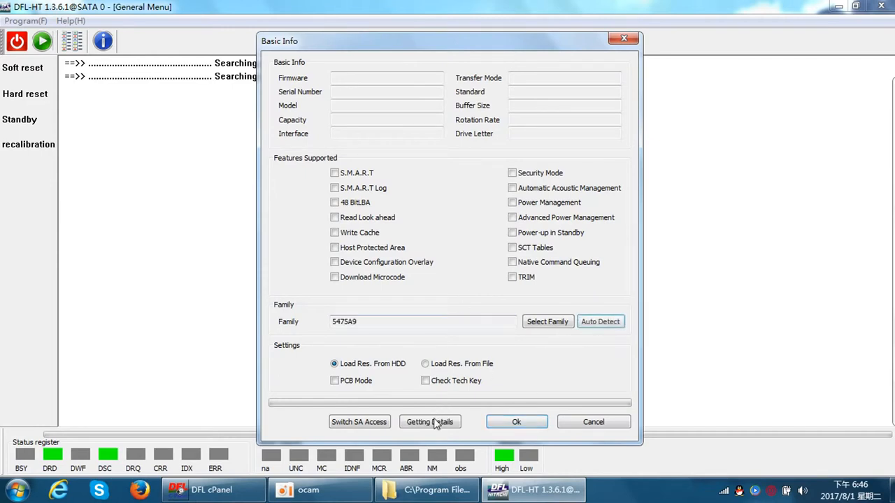
- Fetch the drive's details for family 5475A9 and accept the work directory to initialize
{"action": "left_click", "coordinate": [429, 423]}
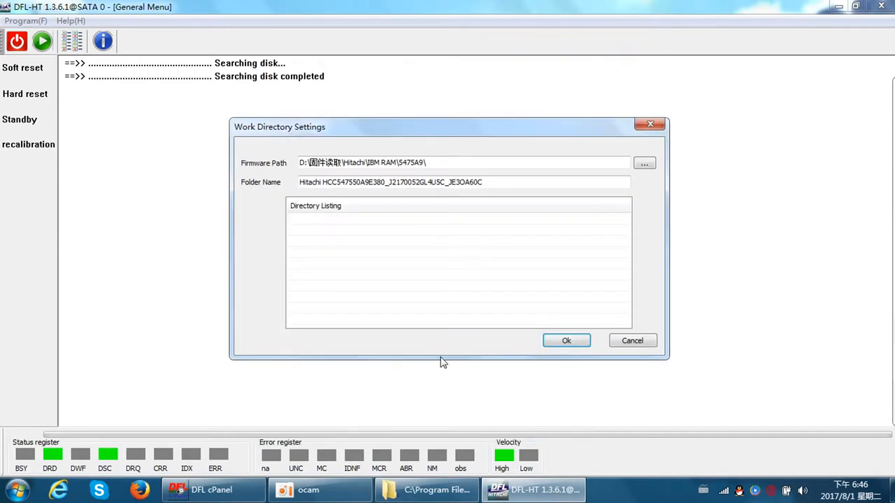
{"action": "left_click", "coordinate": [566, 342]}
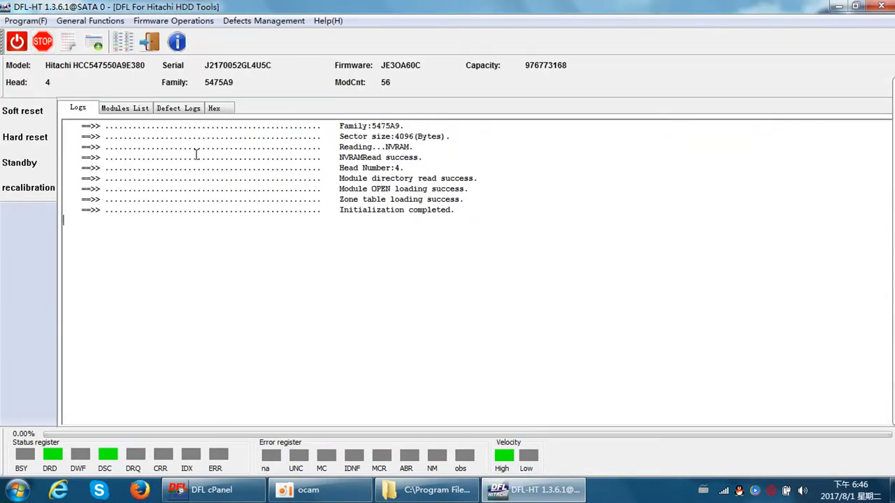
- Edit the 2.5-inch drive's NVRAM head map to 000002030F0F0F0F0F0F and save it
{"action": "left_click", "coordinate": [174, 21]}
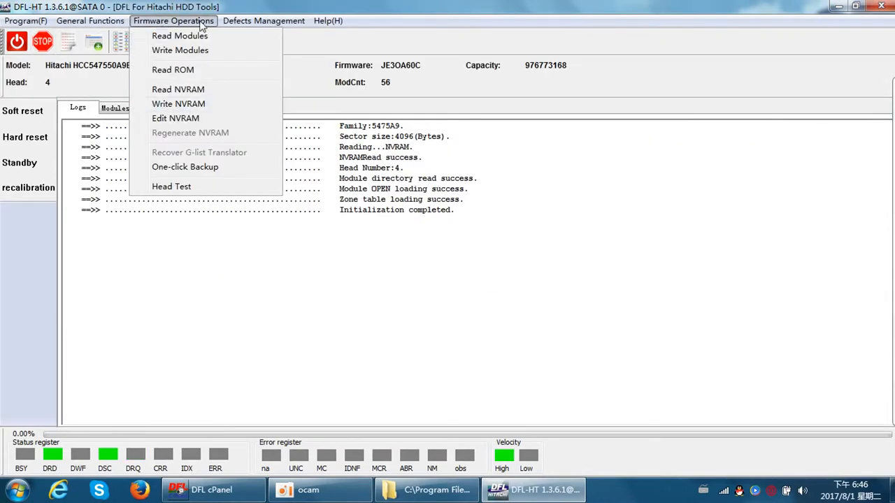
{"action": "left_click", "coordinate": [179, 37]}
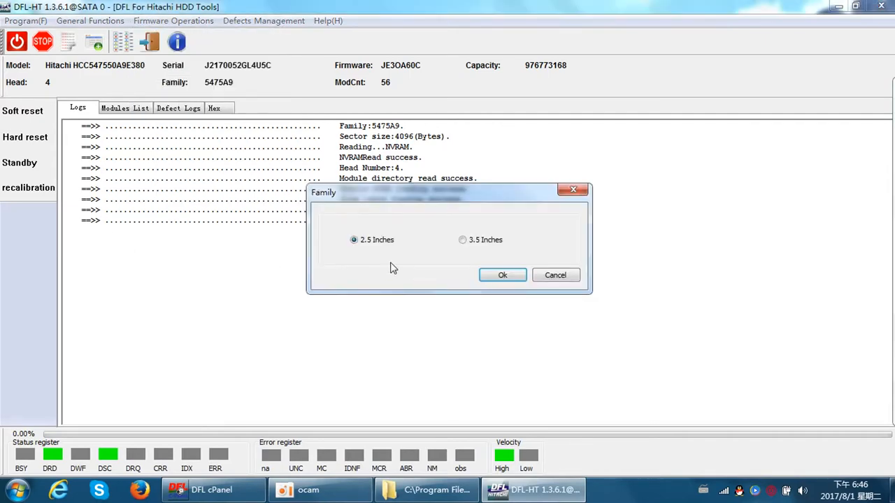
{"action": "left_click", "coordinate": [502, 274]}
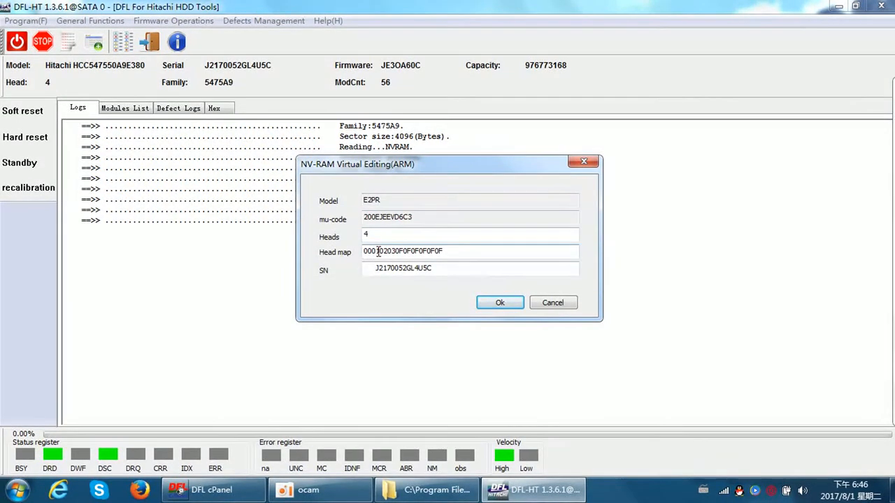
{"action": "left_click", "coordinate": [376, 251]}
{"action": "type", "text": "0"}
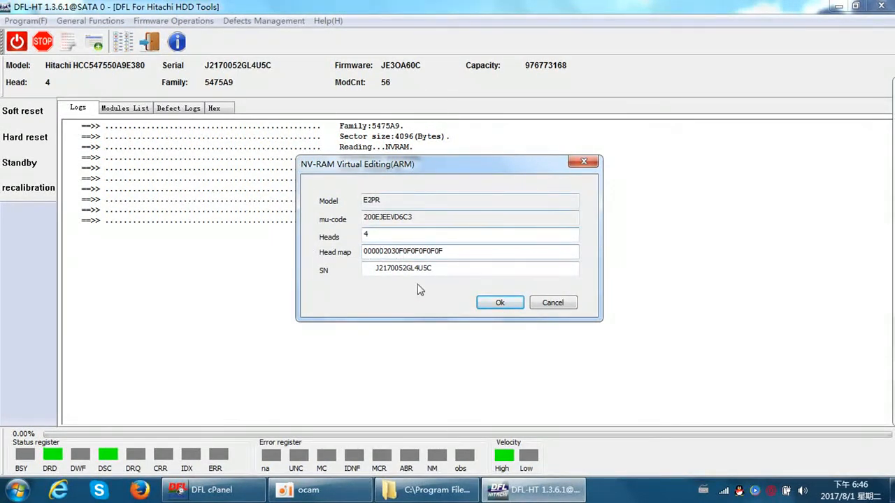
{"action": "left_click", "coordinate": [499, 302]}
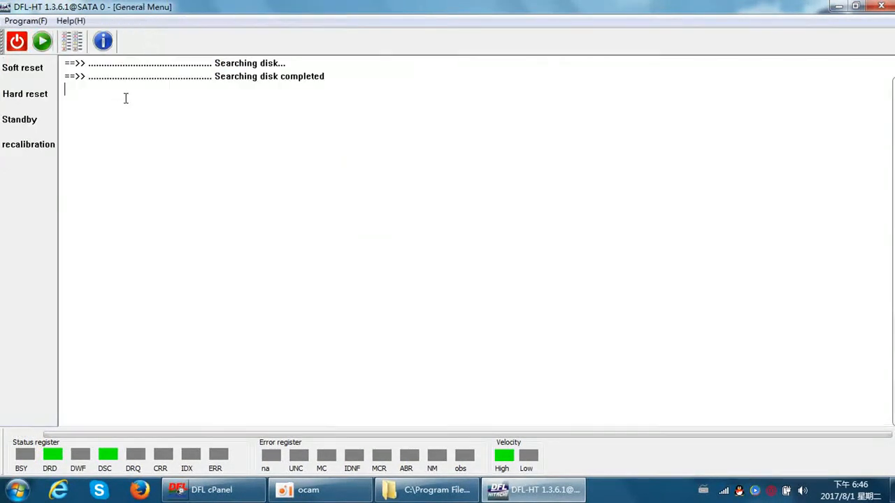
- Power the drive off and back on so it is detected again
{"action": "left_click", "coordinate": [17, 42]}
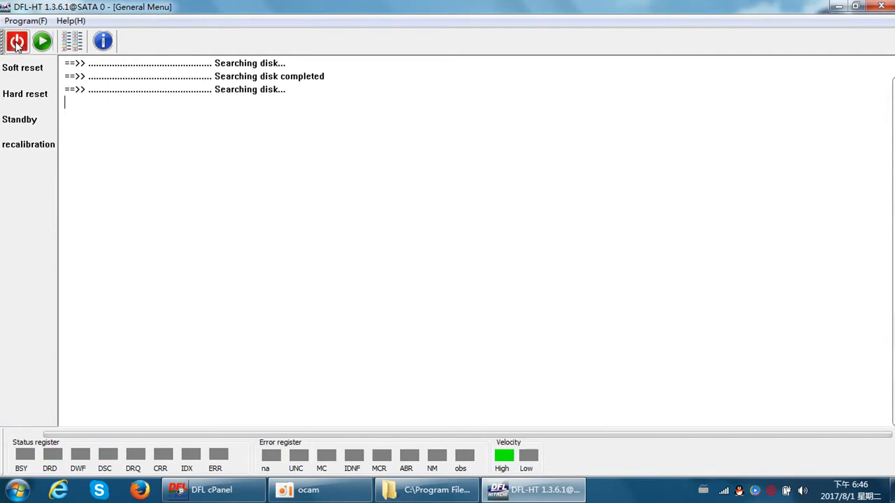
{"action": "left_click", "coordinate": [17, 40]}
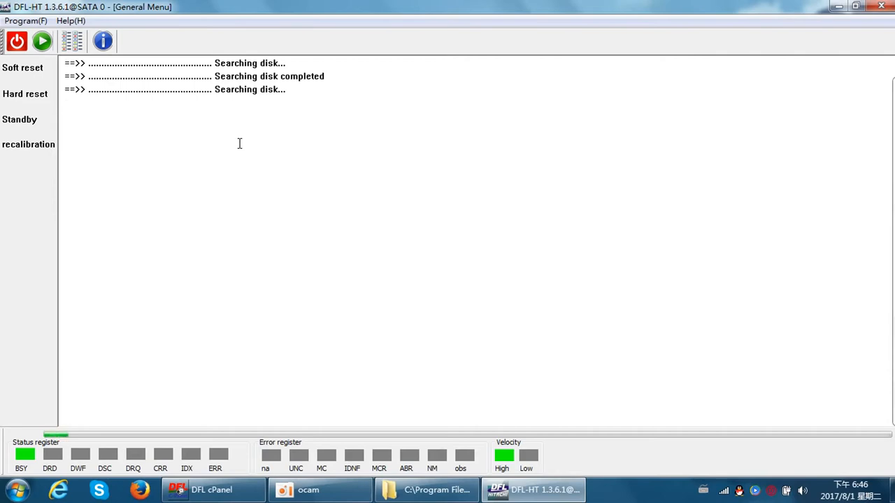
{"action": "mouse_move", "coordinate": [281, 145]}
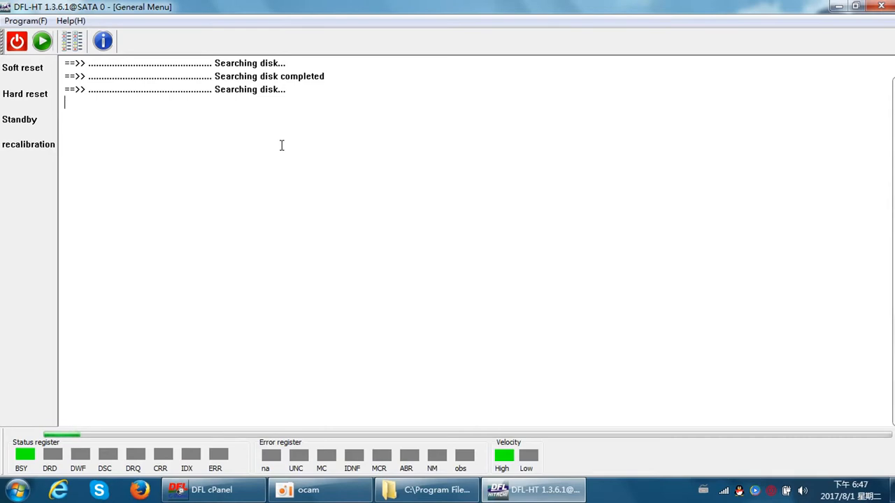
{"action": "mouse_move", "coordinate": [216, 151]}
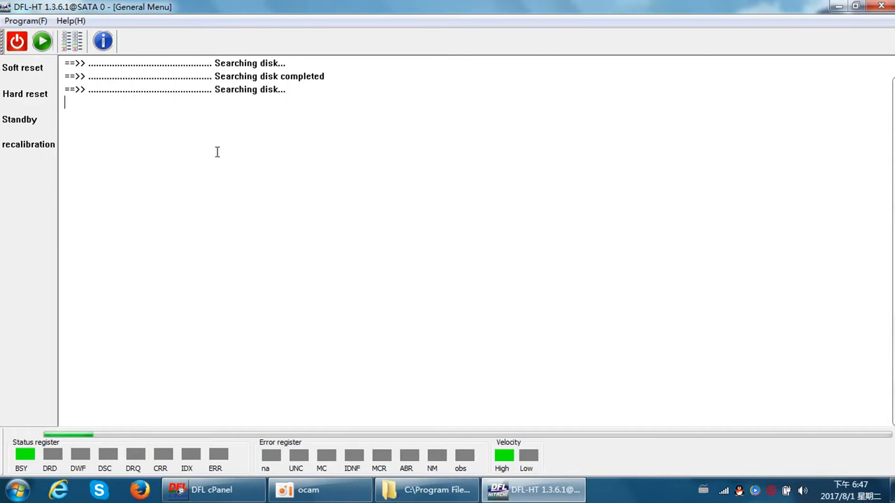
{"action": "mouse_move", "coordinate": [274, 193]}
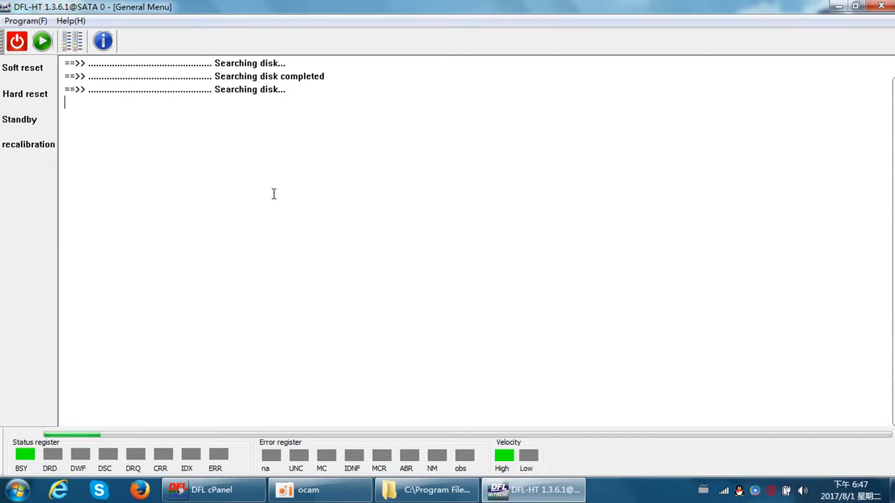
{"action": "mouse_move", "coordinate": [299, 196]}
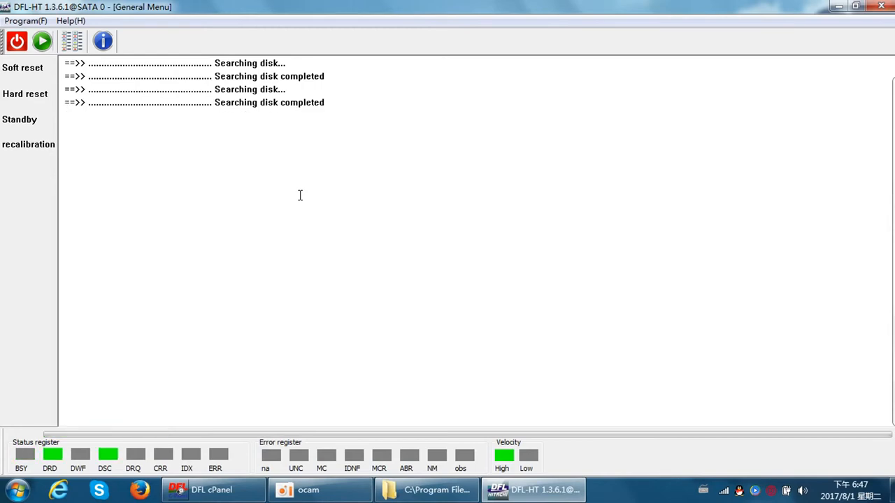
{"action": "mouse_move", "coordinate": [215, 156]}
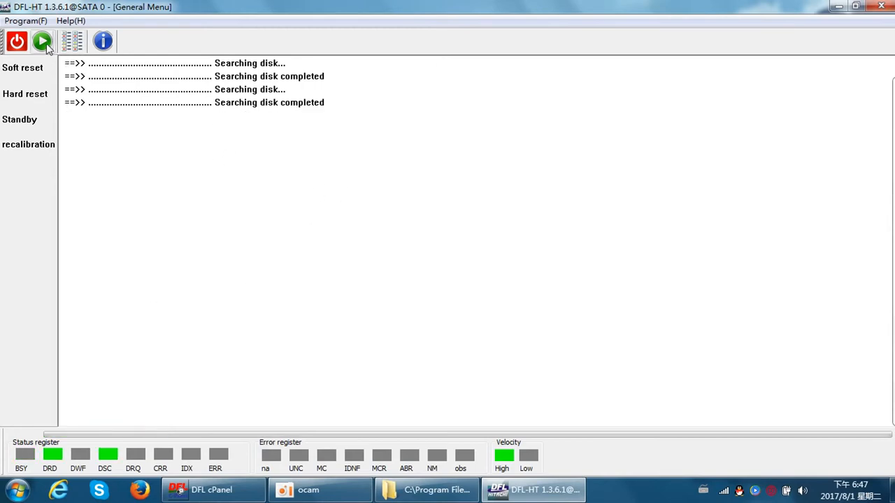
- Reconnect as HITACHI IBM ARM and accept the work directory to reinitialize
{"action": "left_click", "coordinate": [42, 42]}
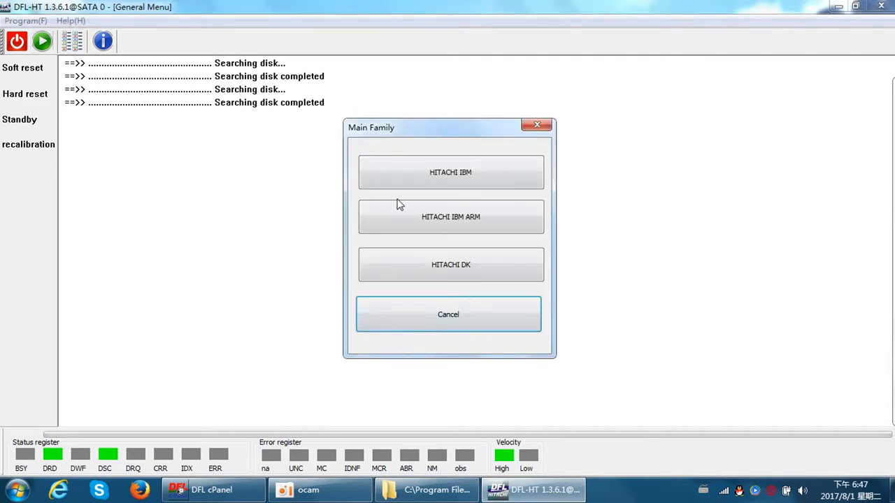
{"action": "left_click", "coordinate": [448, 314]}
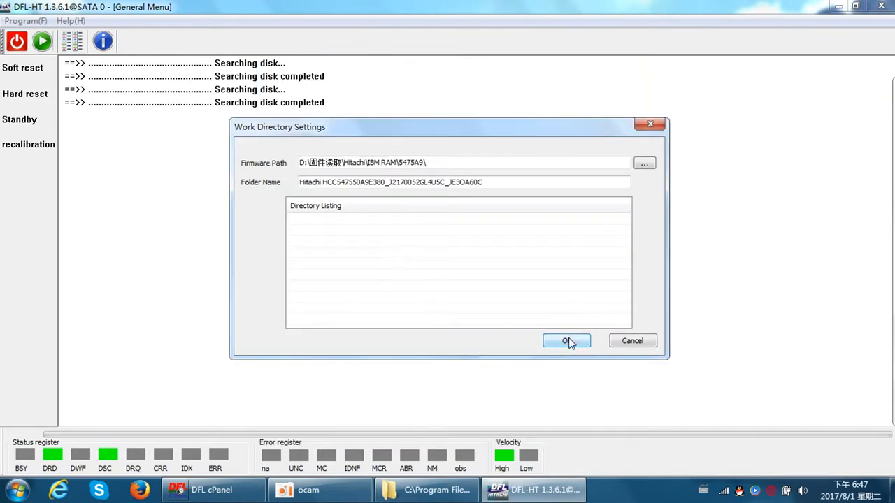
{"action": "left_click", "coordinate": [566, 341]}
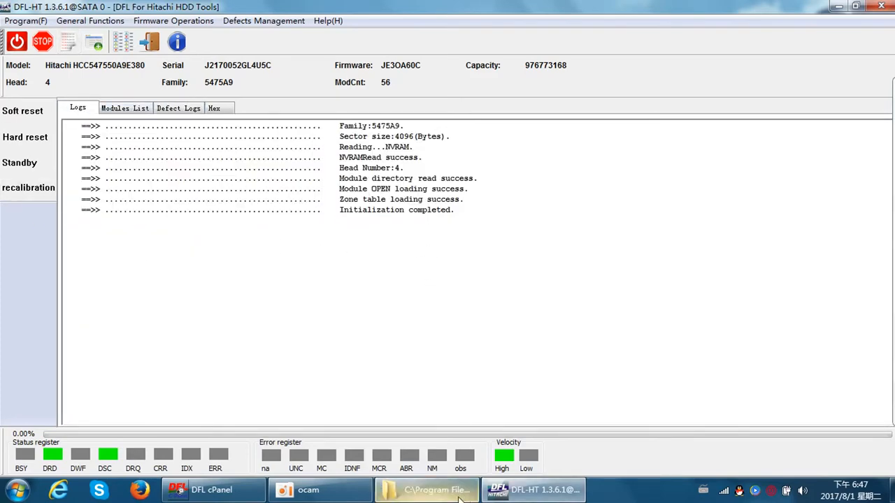
- Launch DFLDDP.exe from the DDP folder and connect it on channel SATA0
{"action": "left_click", "coordinate": [425, 489]}
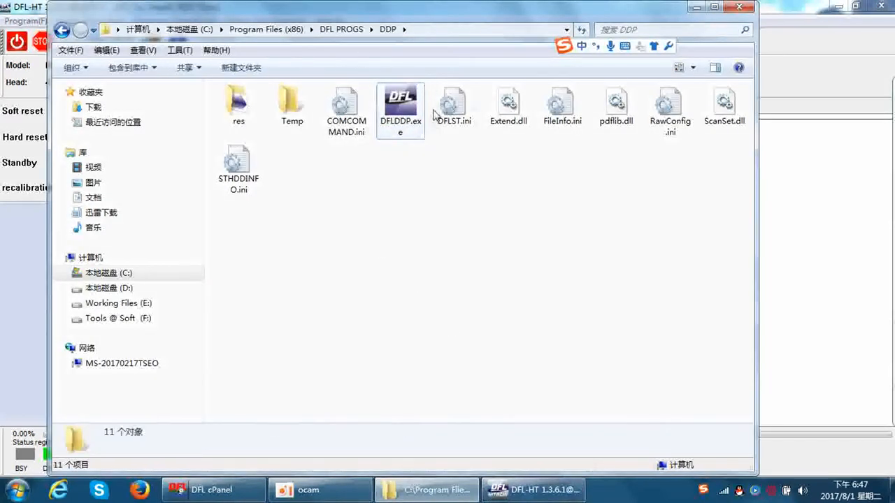
{"action": "mouse_move", "coordinate": [400, 105]}
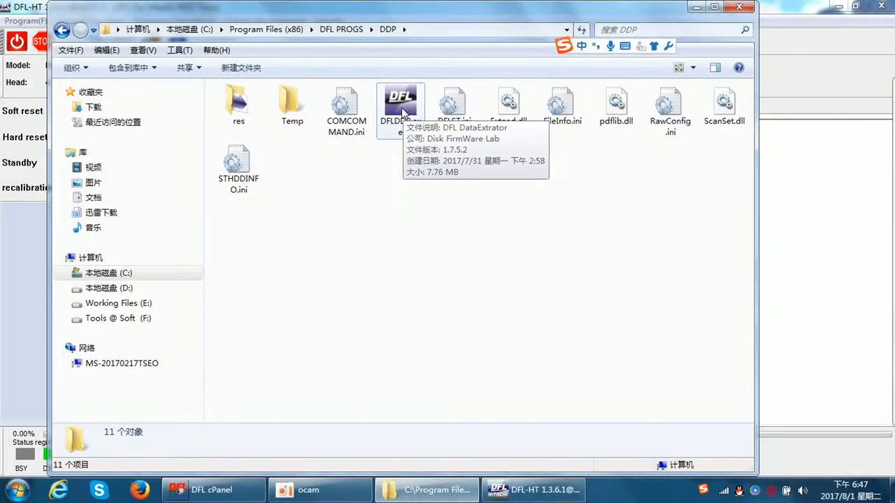
{"action": "double_click", "coordinate": [400, 98]}
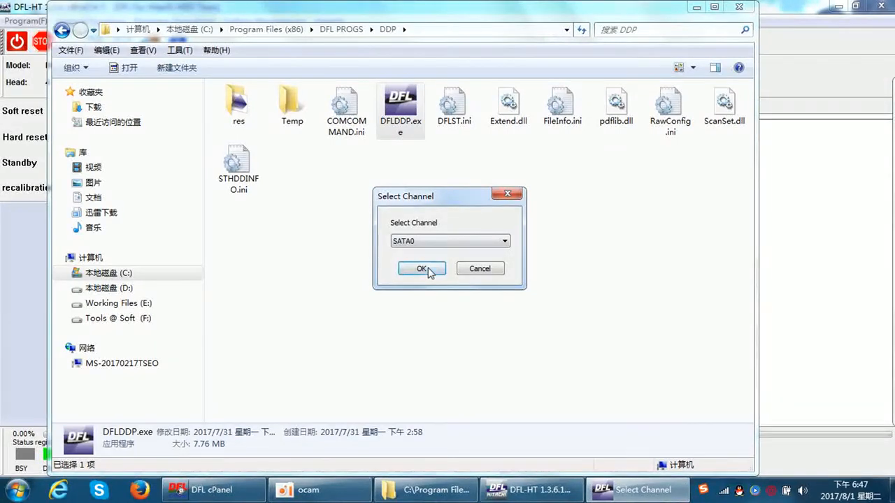
{"action": "left_click", "coordinate": [422, 269]}
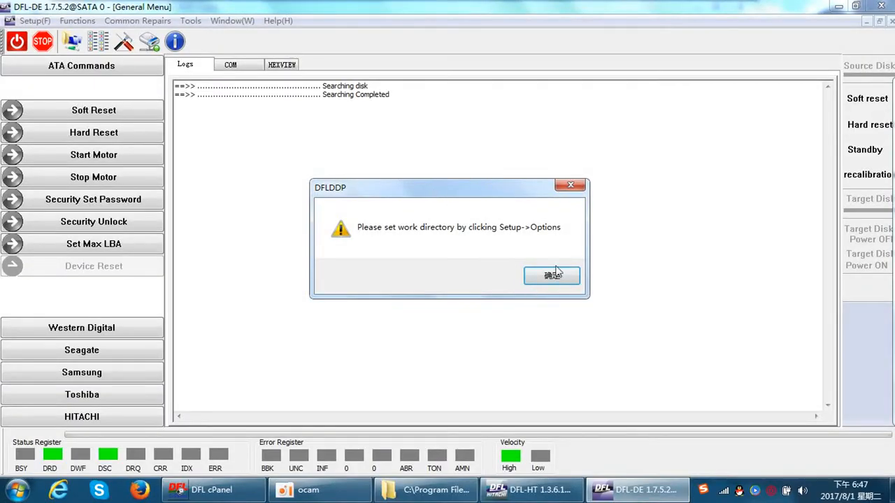
- Dismiss the work-directory warning and start a new extraction task
{"action": "left_click", "coordinate": [553, 274]}
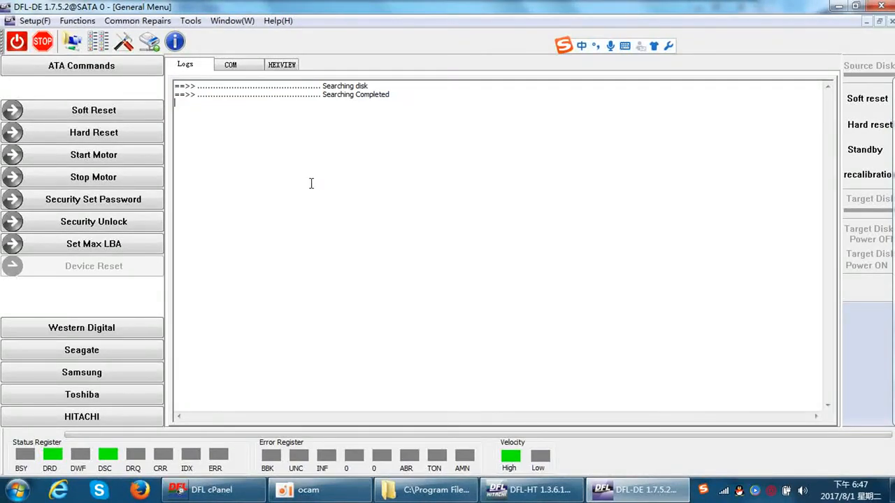
{"action": "mouse_move", "coordinate": [306, 272]}
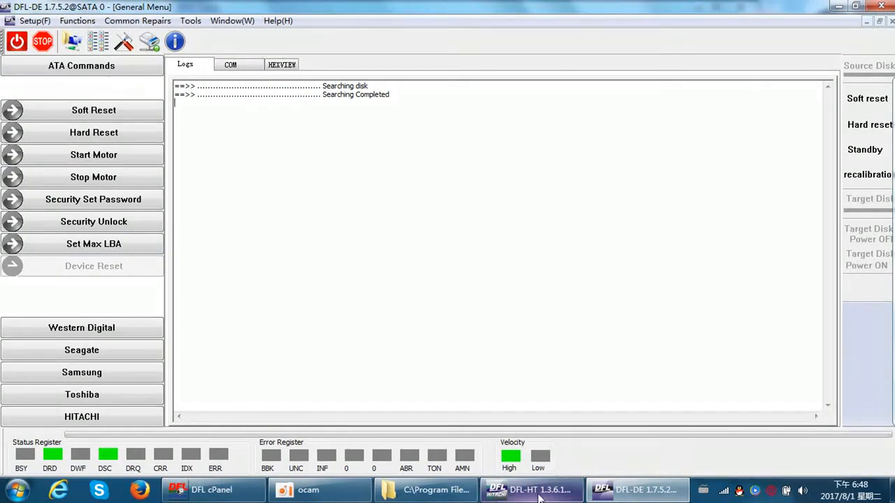
{"action": "left_click", "coordinate": [531, 490]}
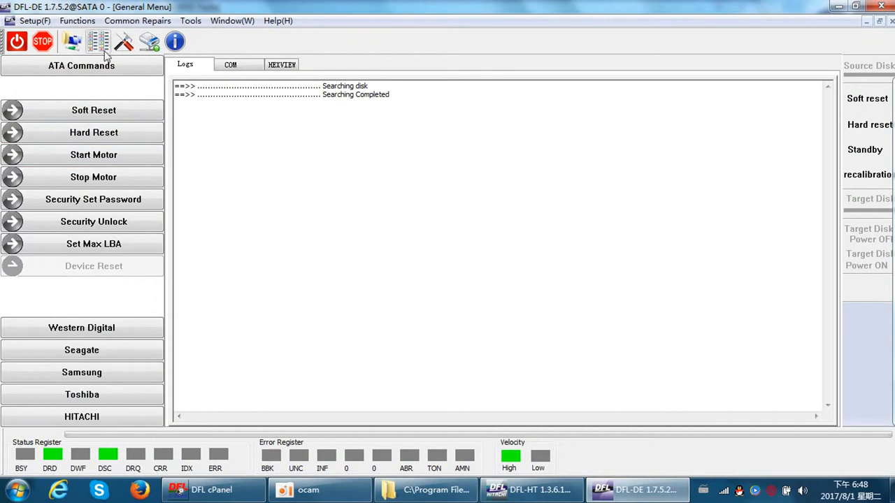
{"action": "left_click", "coordinate": [98, 42]}
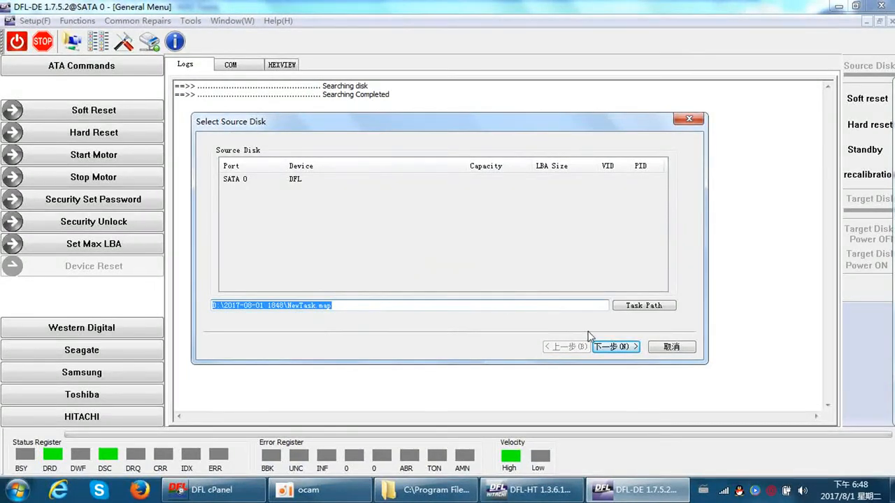
- Set up a Disk Image task from SATA0 to the file DiskImage-HTarm.img
{"action": "left_click", "coordinate": [616, 347]}
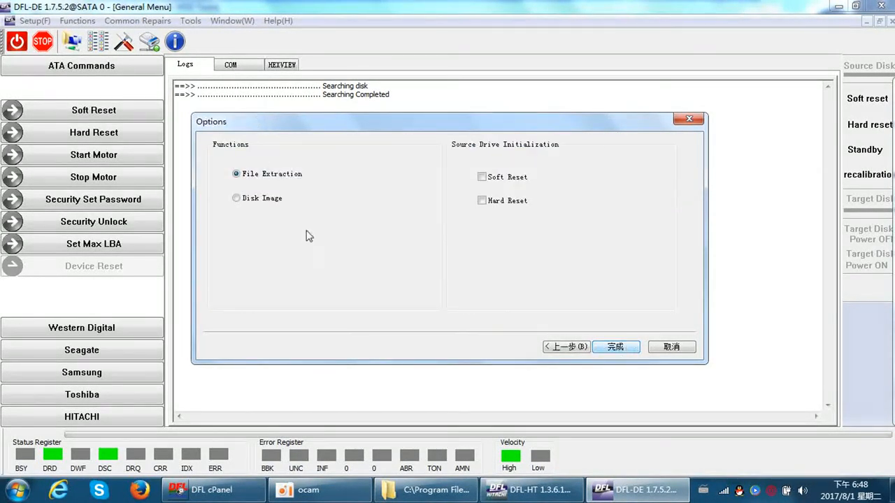
{"action": "left_click", "coordinate": [616, 347]}
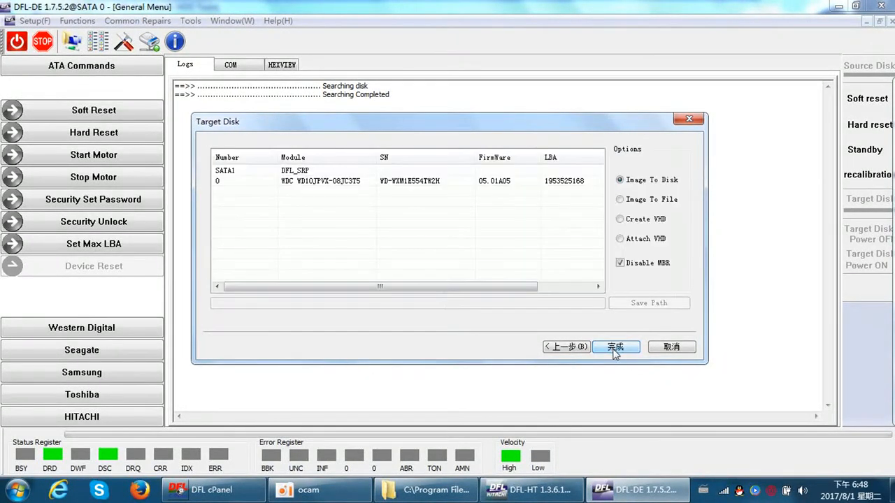
{"action": "left_click", "coordinate": [620, 198]}
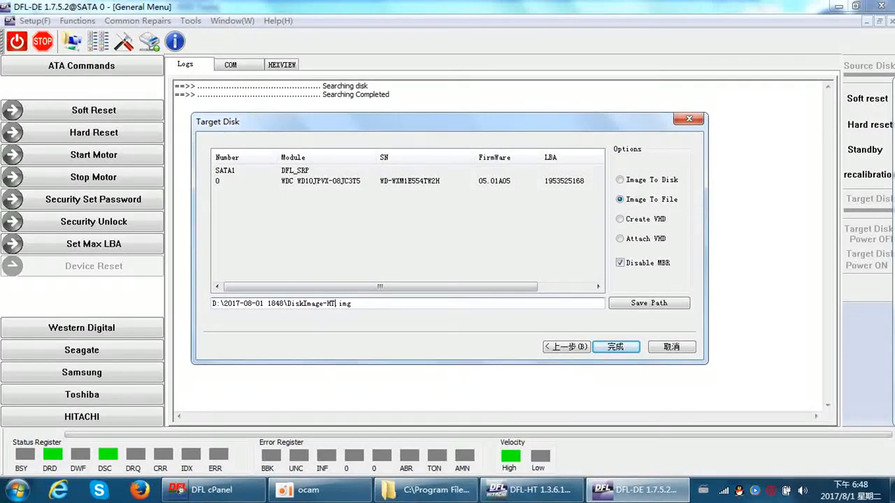
{"action": "type", "text": "arm"}
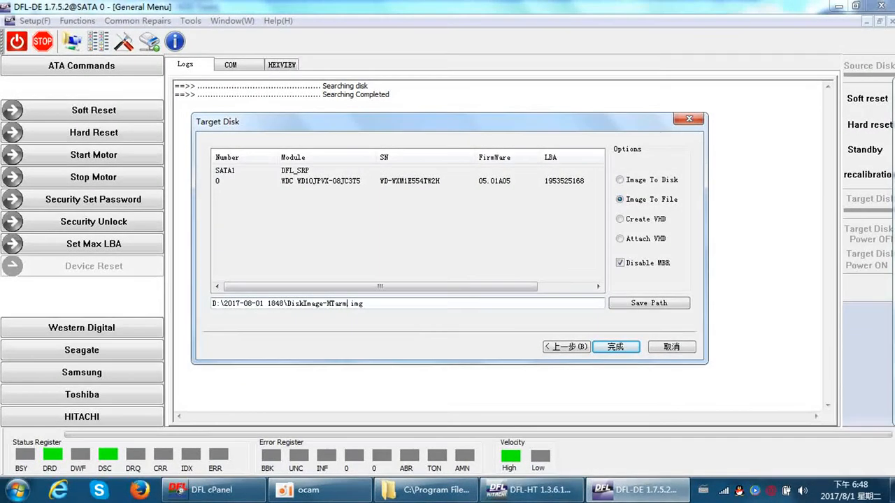
{"action": "left_click", "coordinate": [615, 347]}
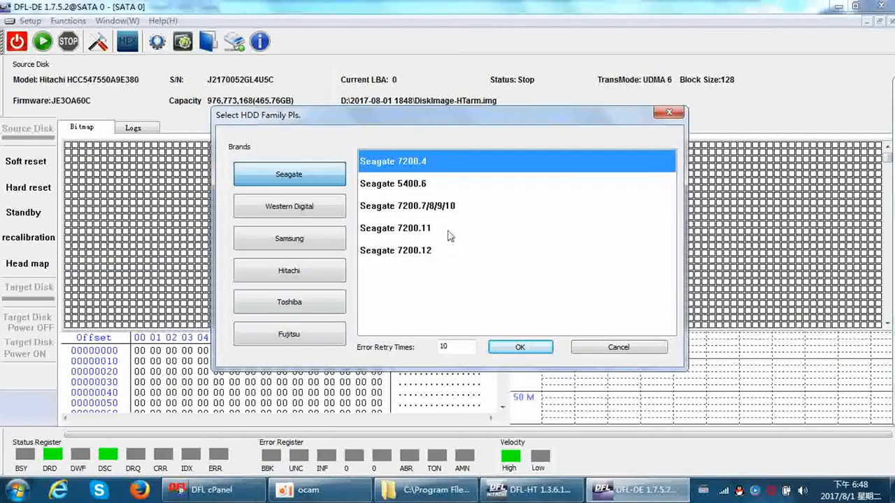
- Choose the Hitachi ARM drive family and start imaging to the file
{"action": "left_click", "coordinate": [288, 271]}
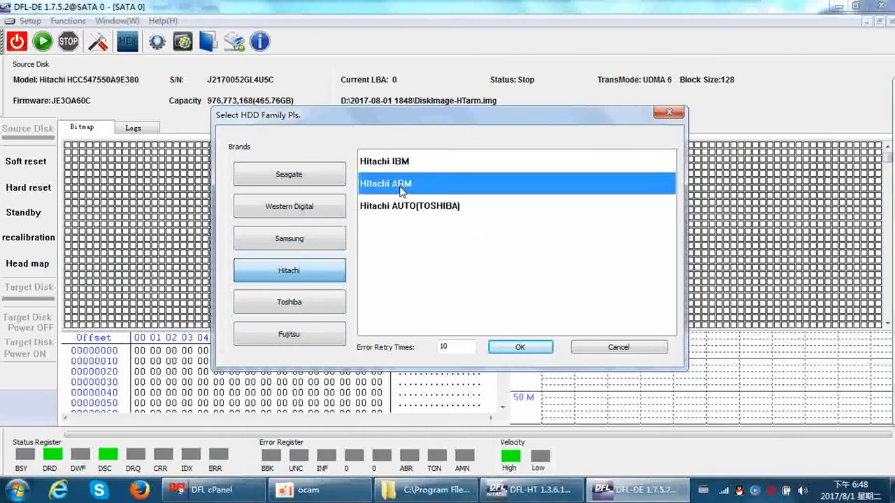
{"action": "left_click", "coordinate": [521, 346]}
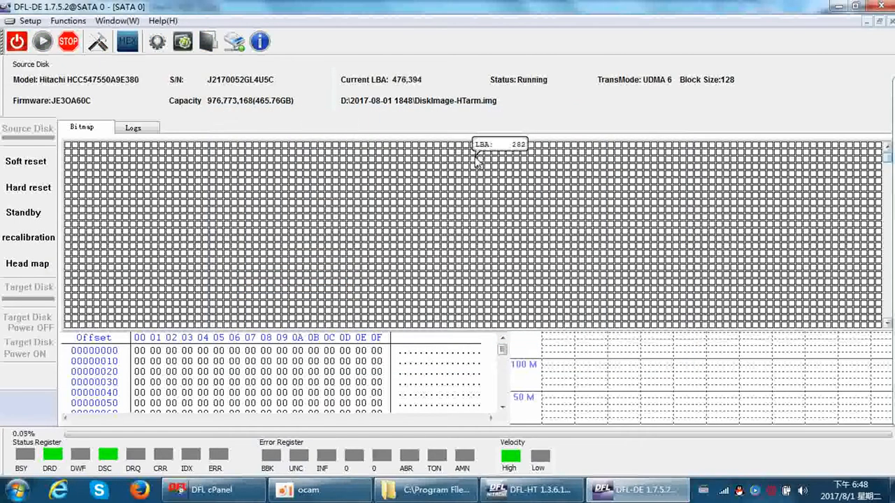
{"action": "mouse_move", "coordinate": [263, 235]}
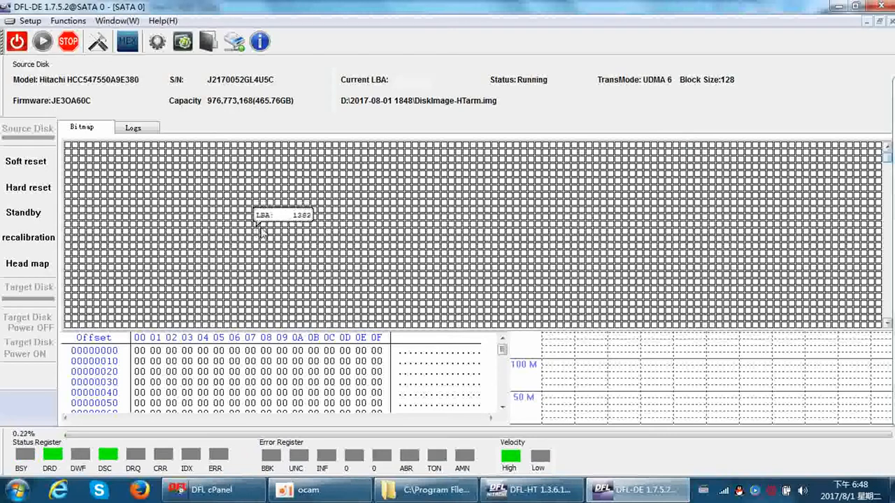
{"action": "mouse_move", "coordinate": [202, 272]}
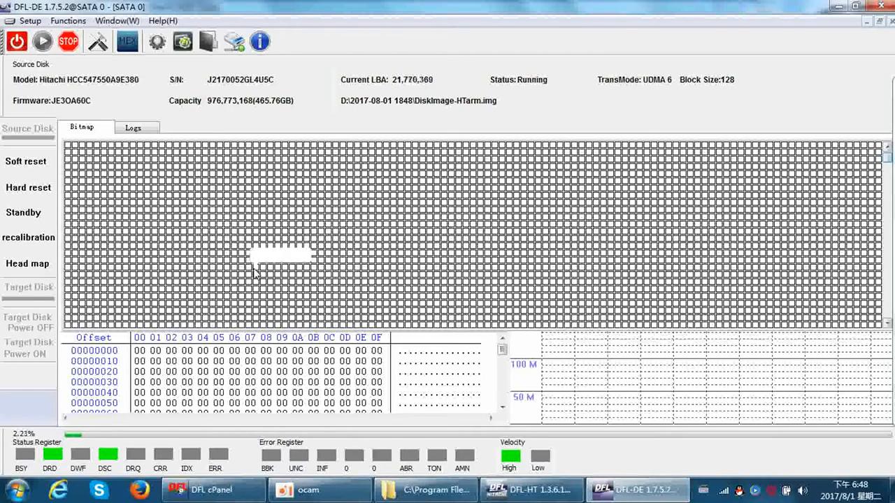
{"action": "mouse_move", "coordinate": [220, 269]}
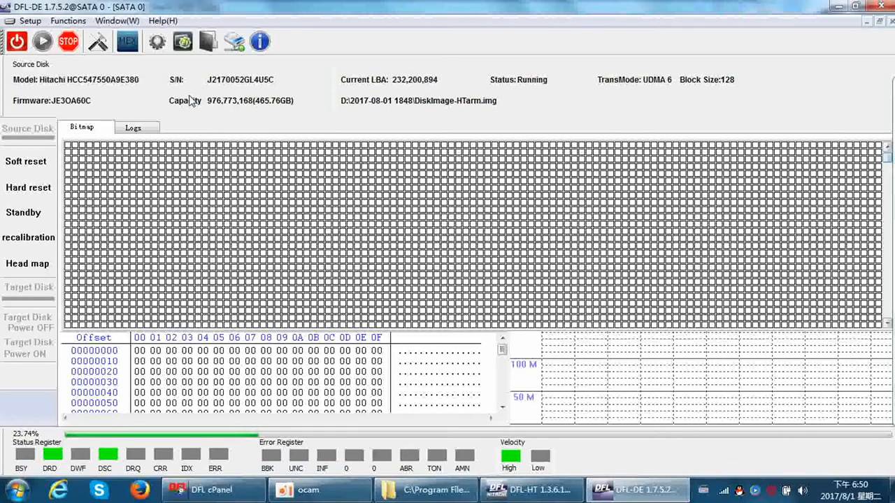
{"action": "mouse_move", "coordinate": [305, 101]}
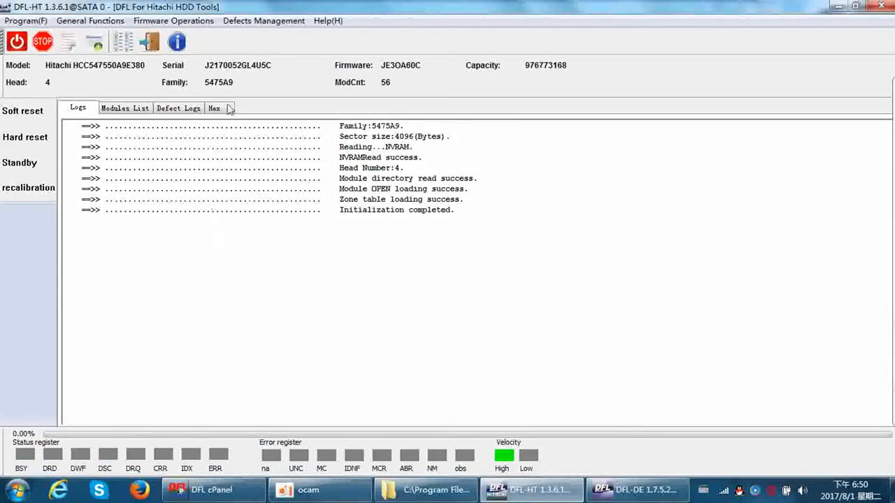
- Check imaging progress in DFL-DE, then return to DFL-HT's Firmware Operations menu
{"action": "left_click", "coordinate": [173, 21]}
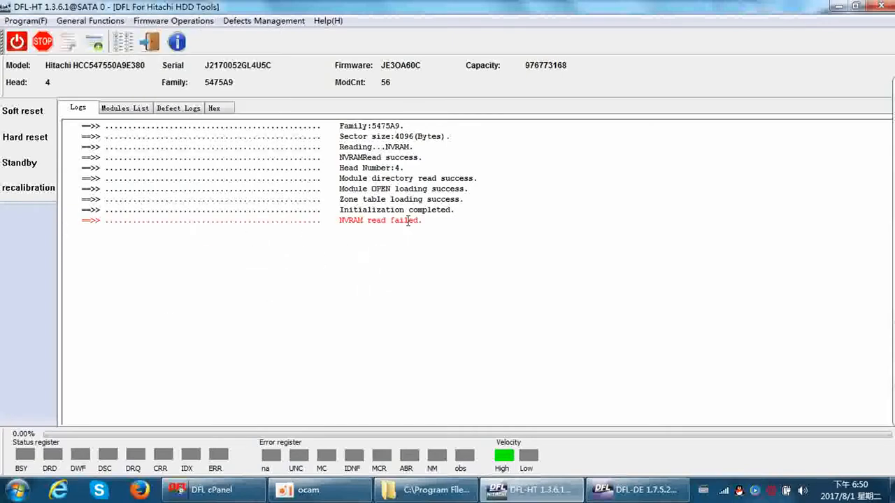
{"action": "left_click", "coordinate": [636, 490]}
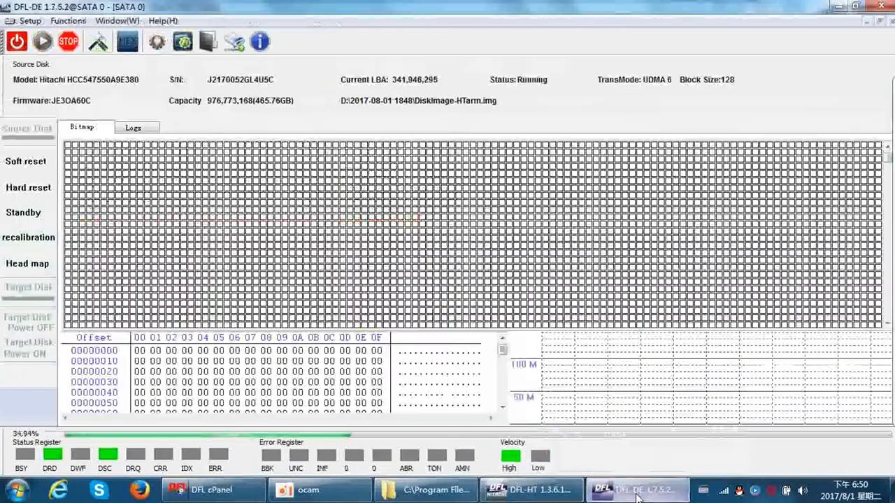
{"action": "left_click", "coordinate": [531, 489]}
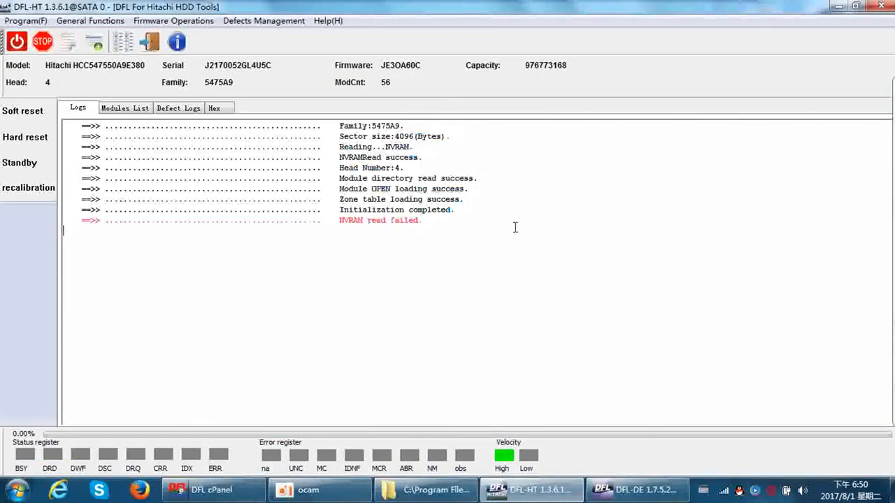
{"action": "left_click", "coordinate": [637, 490]}
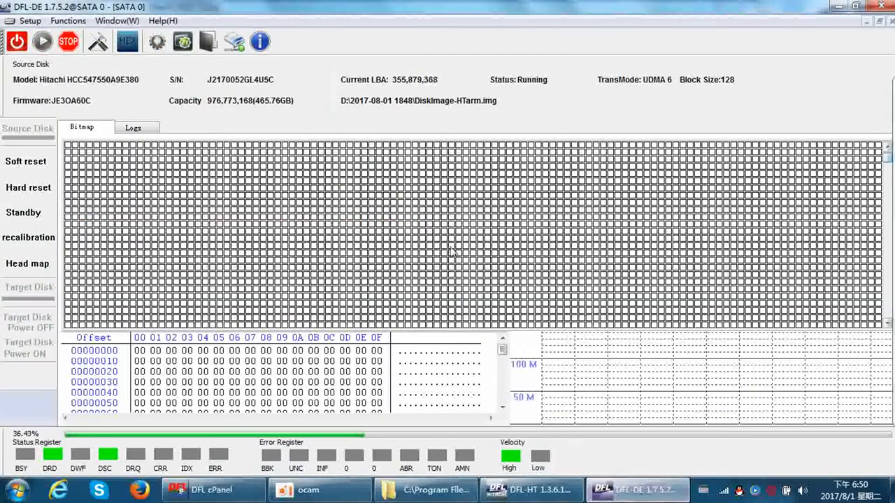
{"action": "left_click", "coordinate": [531, 489]}
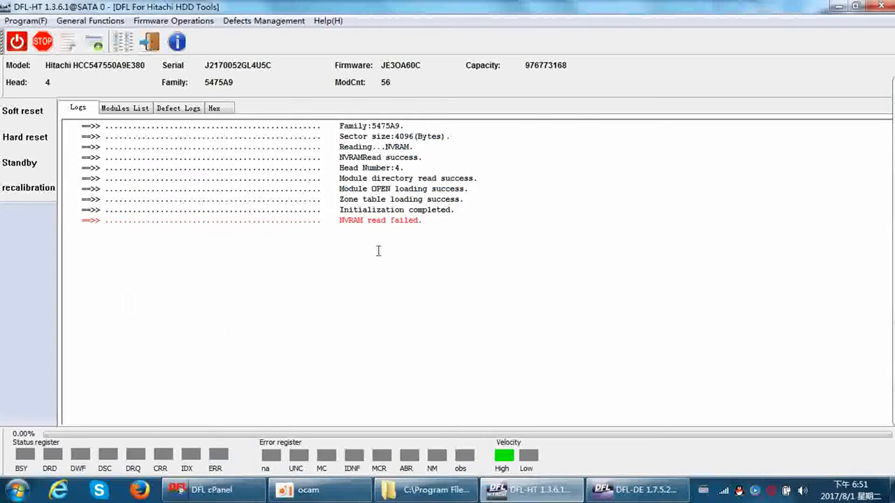
{"action": "left_click", "coordinate": [173, 21]}
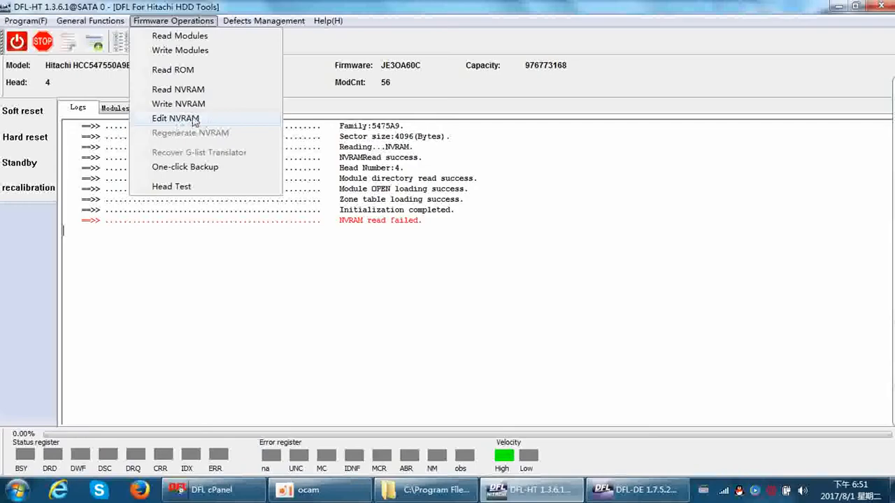
{"action": "mouse_move", "coordinate": [176, 123]}
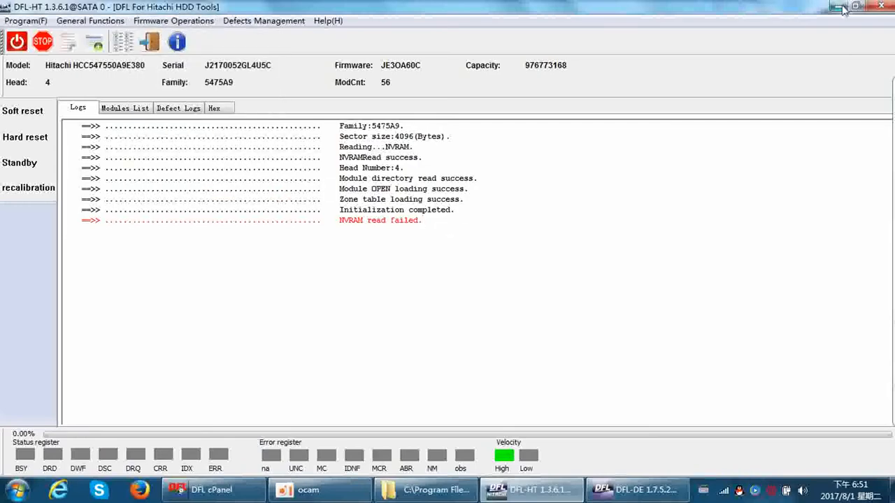
{"action": "left_click", "coordinate": [636, 489]}
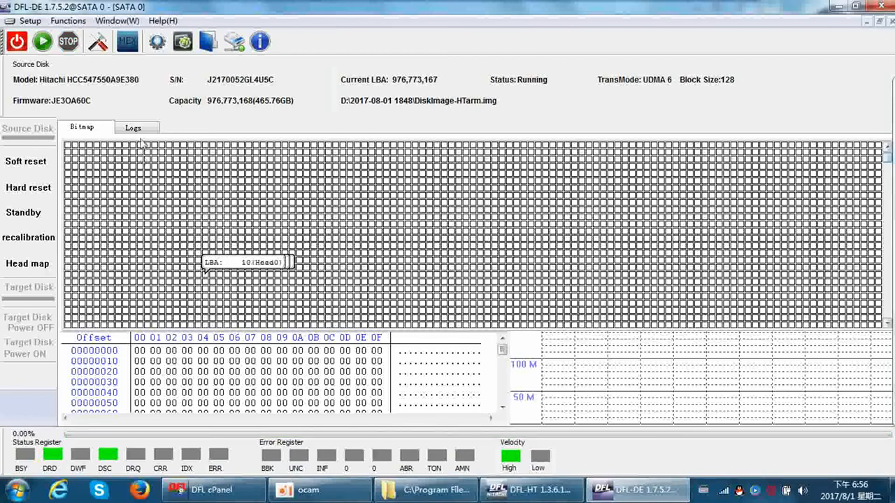
- Confirm the completed run in the log, then enable only heads 2 and 3 in the head map
{"action": "left_click", "coordinate": [132, 127]}
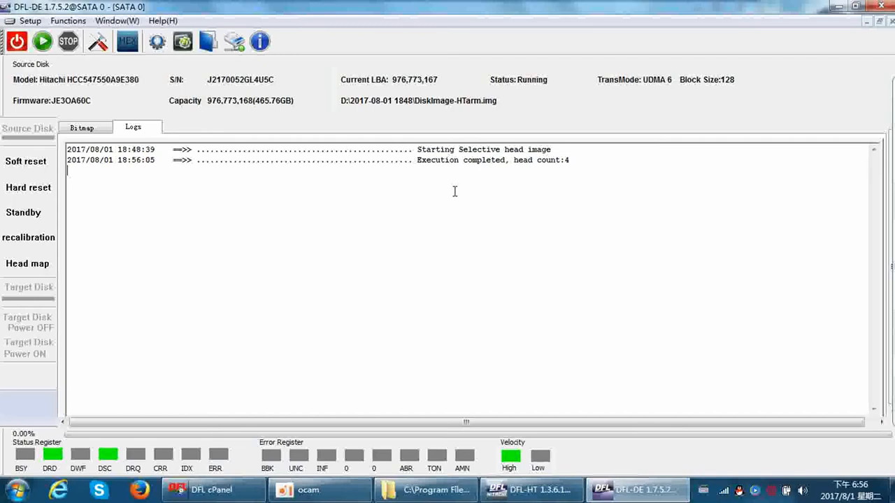
{"action": "mouse_move", "coordinate": [588, 162]}
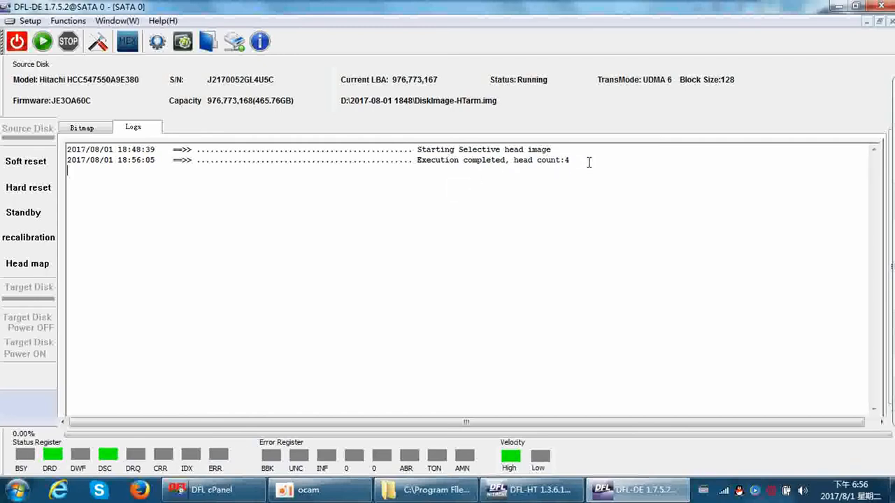
{"action": "left_click_drag", "start_coordinate": [198, 160], "coordinate": [568, 159]}
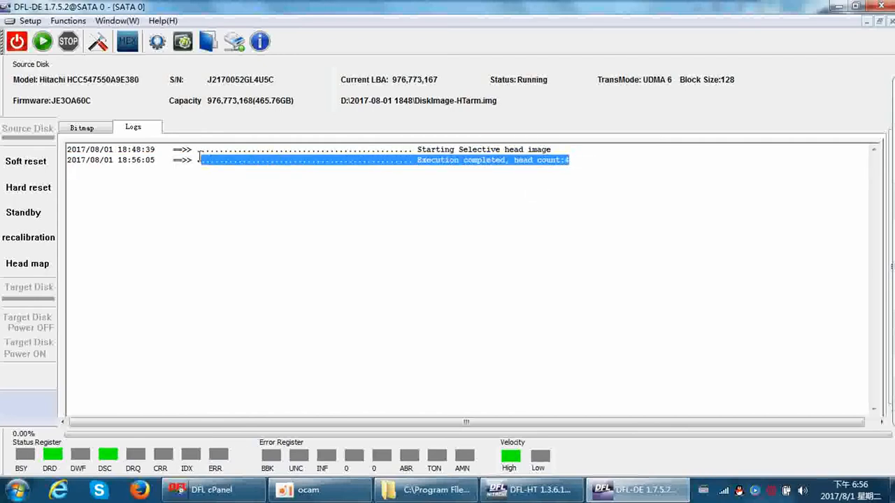
{"action": "left_click", "coordinate": [165, 246]}
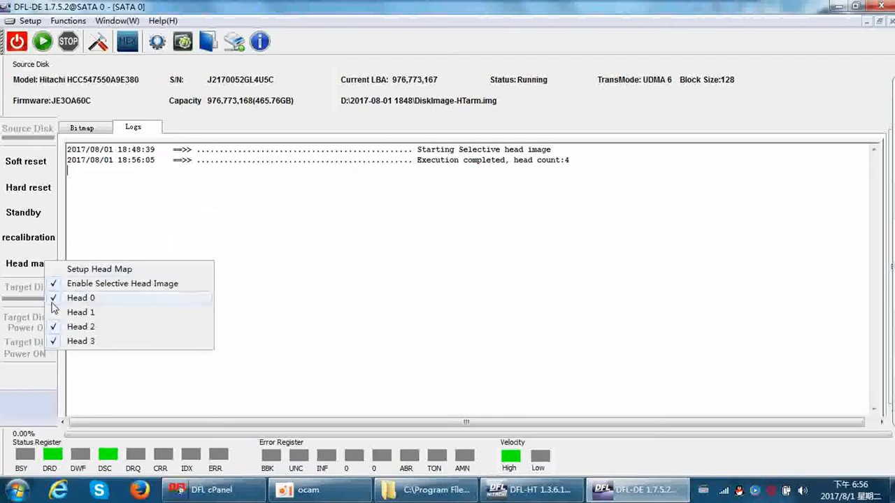
{"action": "mouse_move", "coordinate": [101, 305]}
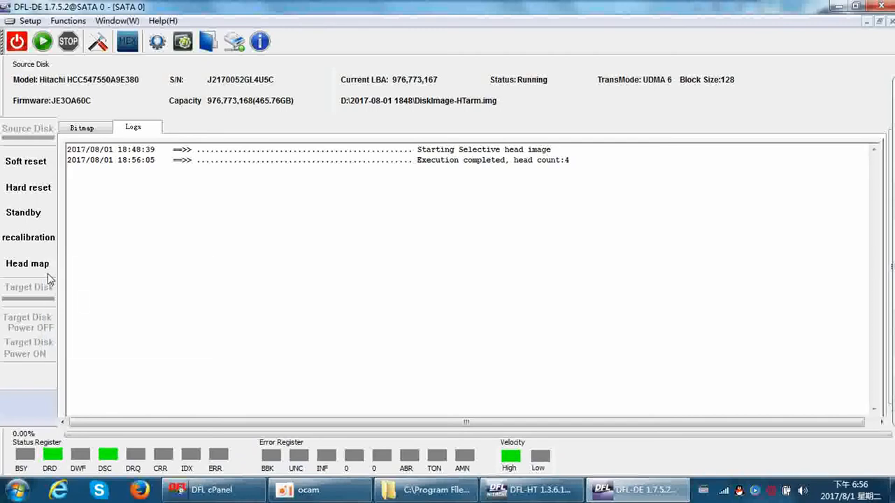
{"action": "left_click", "coordinate": [28, 263]}
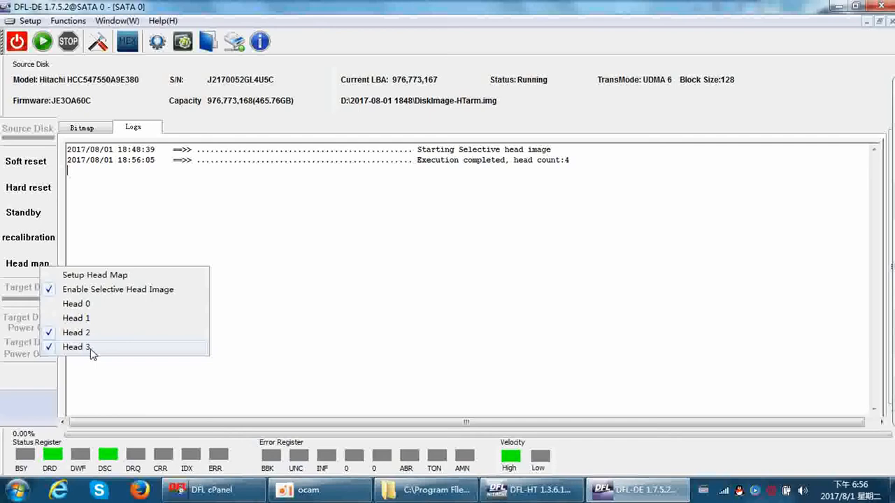
{"action": "mouse_move", "coordinate": [101, 319]}
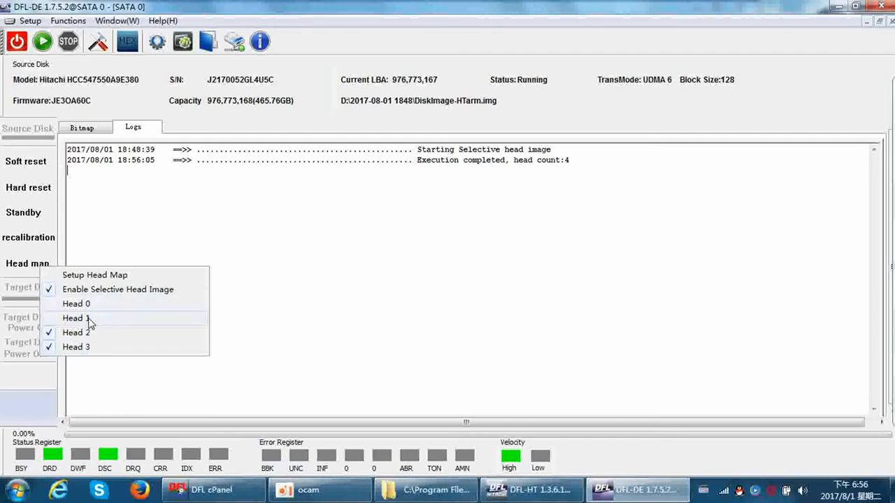
{"action": "mouse_move", "coordinate": [99, 323]}
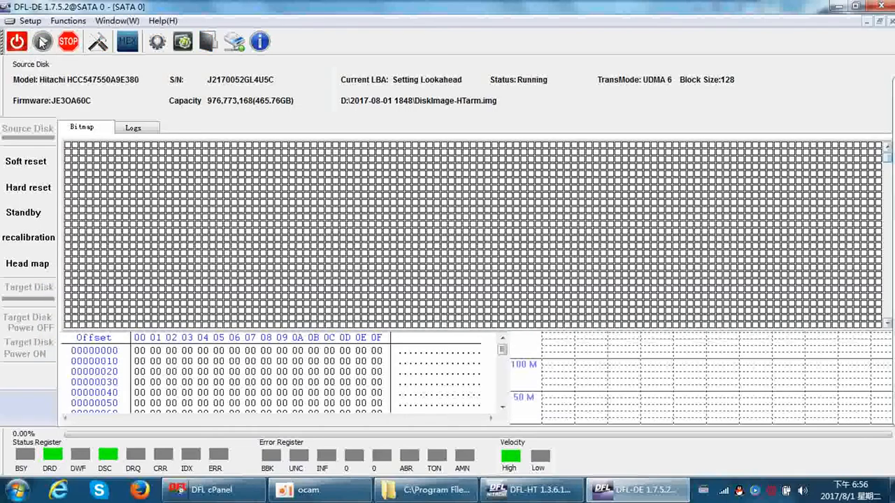
- With head 3 imaging running, switch to the DFL-HT Hitachi tools window and its log
{"action": "left_click", "coordinate": [42, 42]}
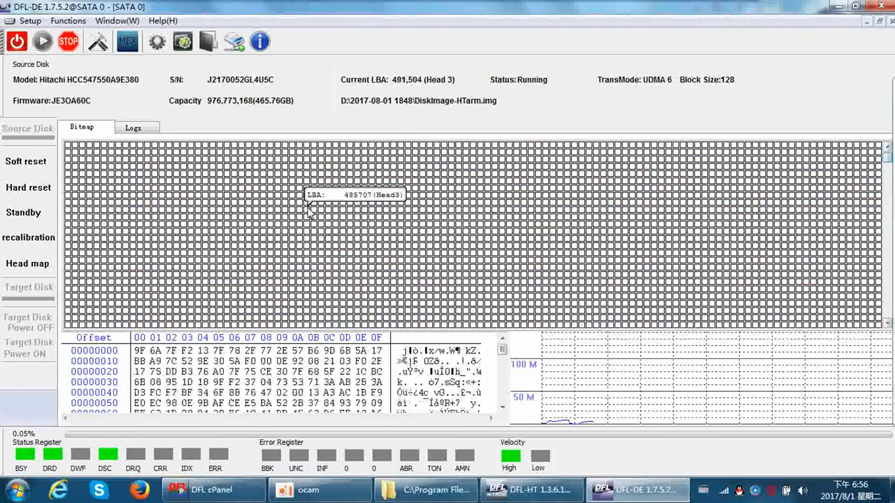
{"action": "left_click", "coordinate": [532, 489]}
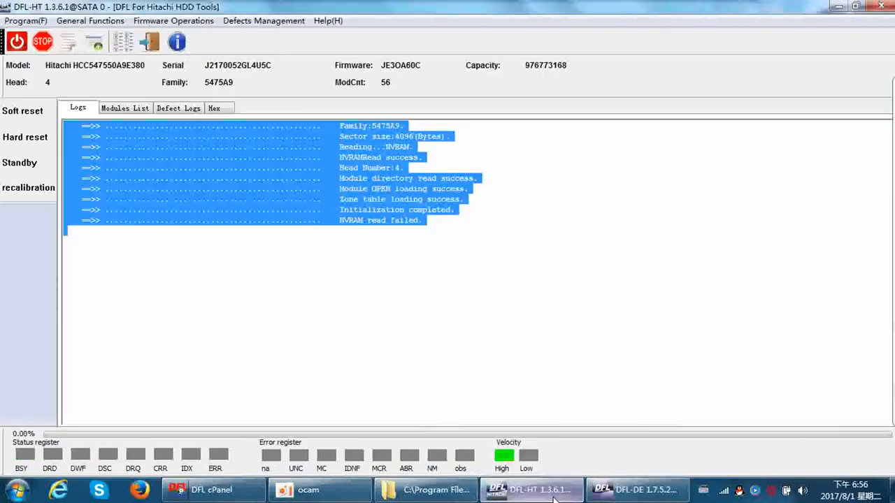
- Glance at the Firmware Operations menu, then switch back to DFL-DE's imaging progress
{"action": "left_click", "coordinate": [174, 21]}
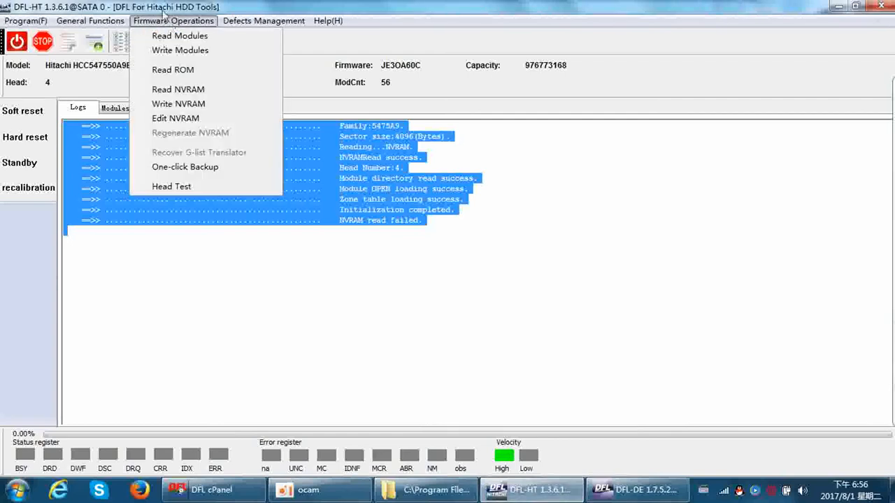
{"action": "mouse_move", "coordinate": [176, 118]}
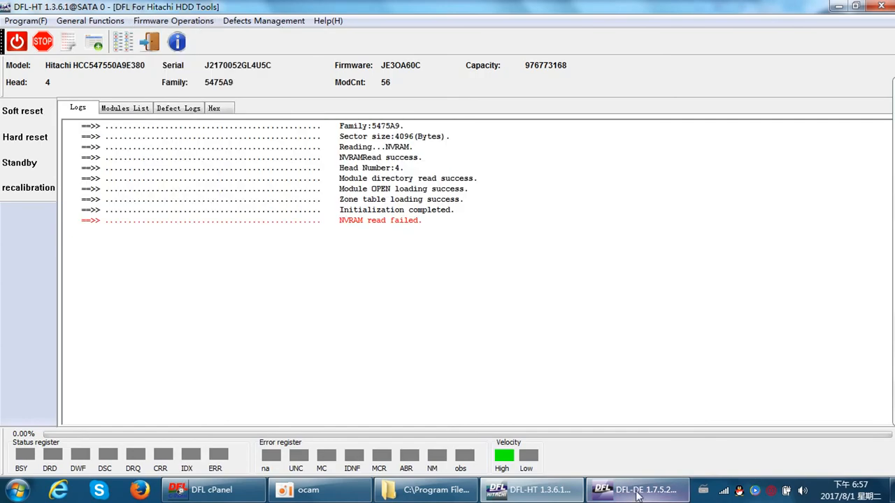
{"action": "left_click", "coordinate": [636, 489]}
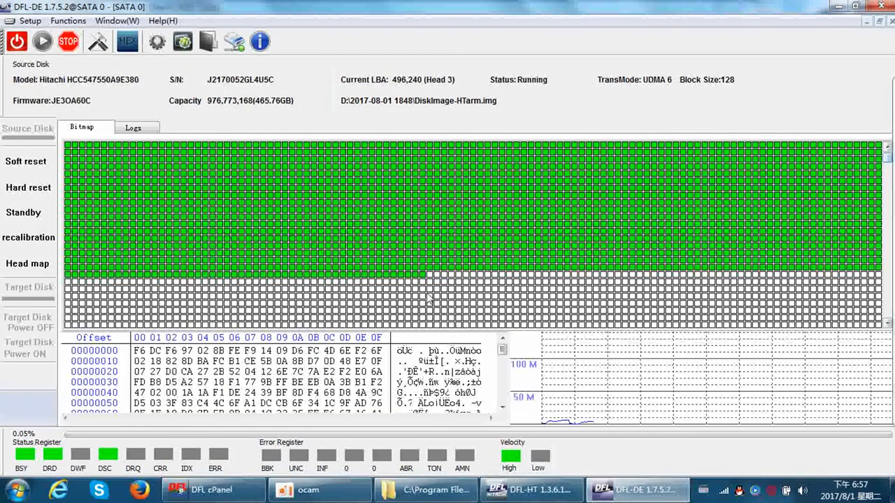